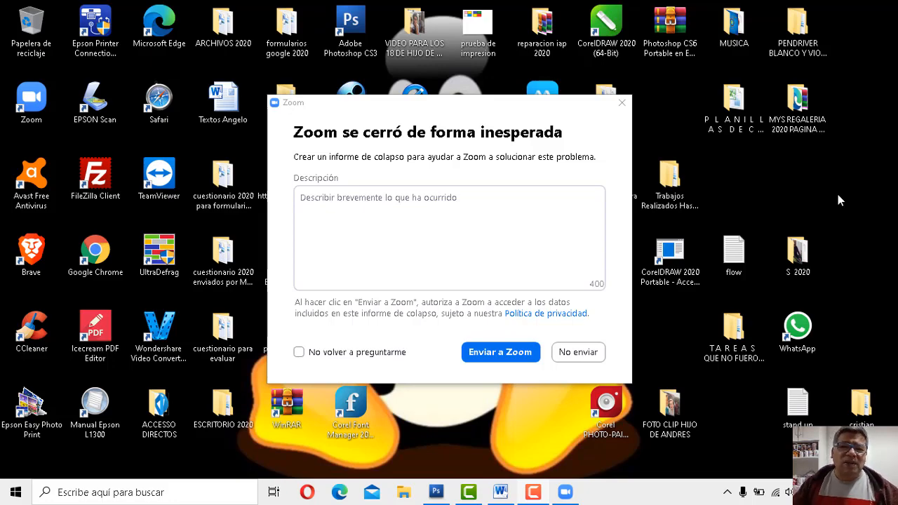
# - Close the Zoom crash dialog with 'No enviar', sending no report
pyautogui.click(578, 352)
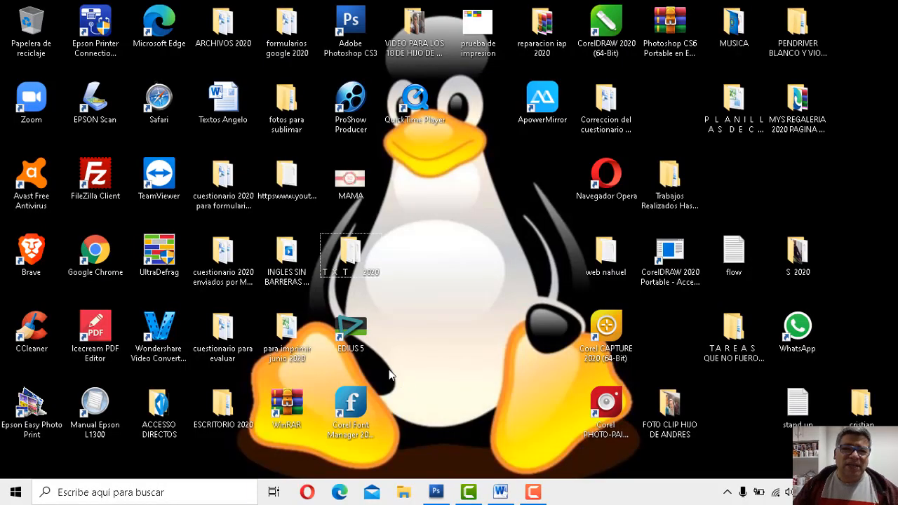
pyautogui.moveTo(386, 370)
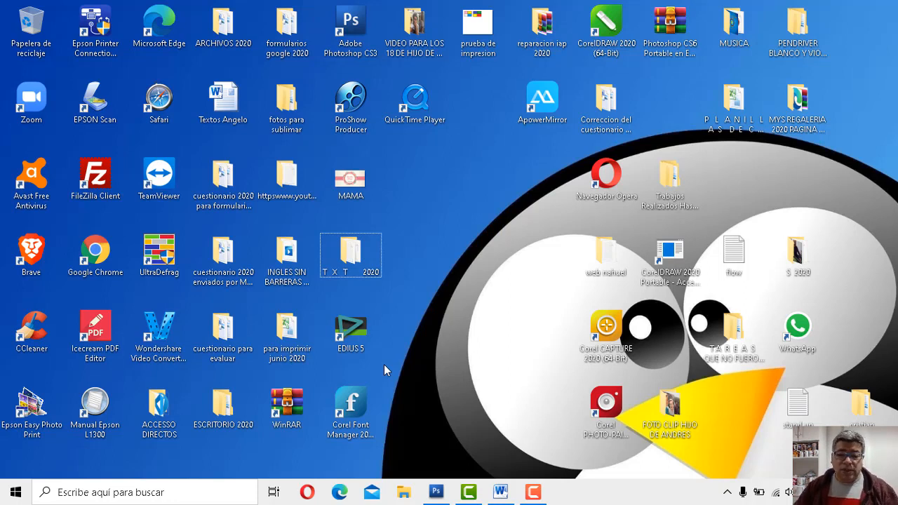
pyautogui.moveTo(509, 496)
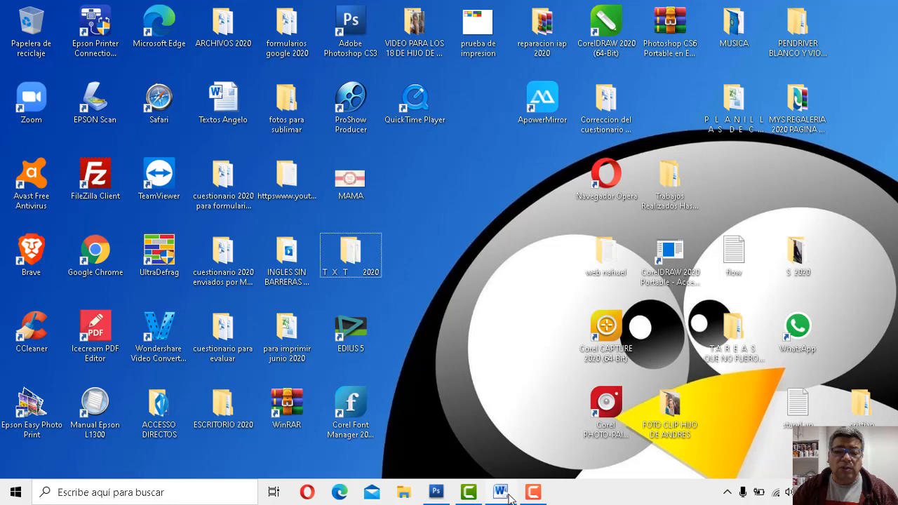
# - Restore the 'PRIMERO 9 DE OCTUBRE' document and scroll past the apps-grid image
pyautogui.click(500, 492)
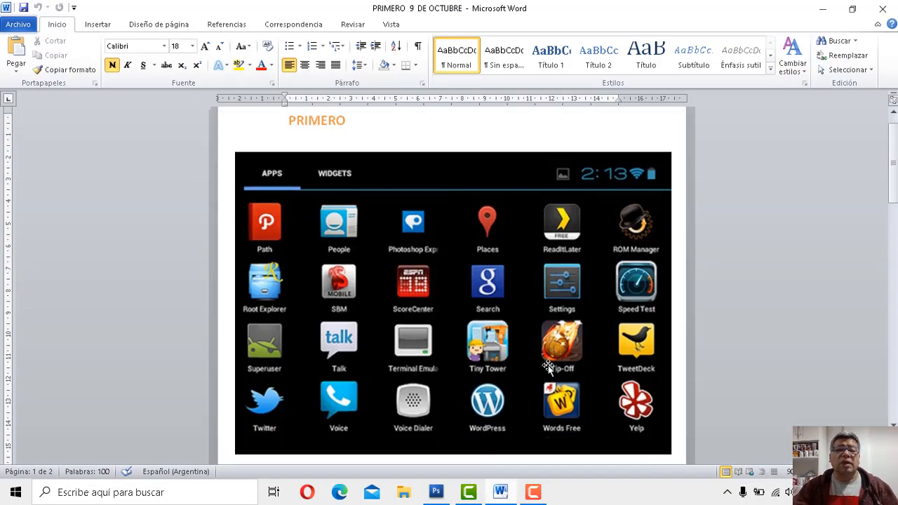
pyautogui.moveTo(577, 396)
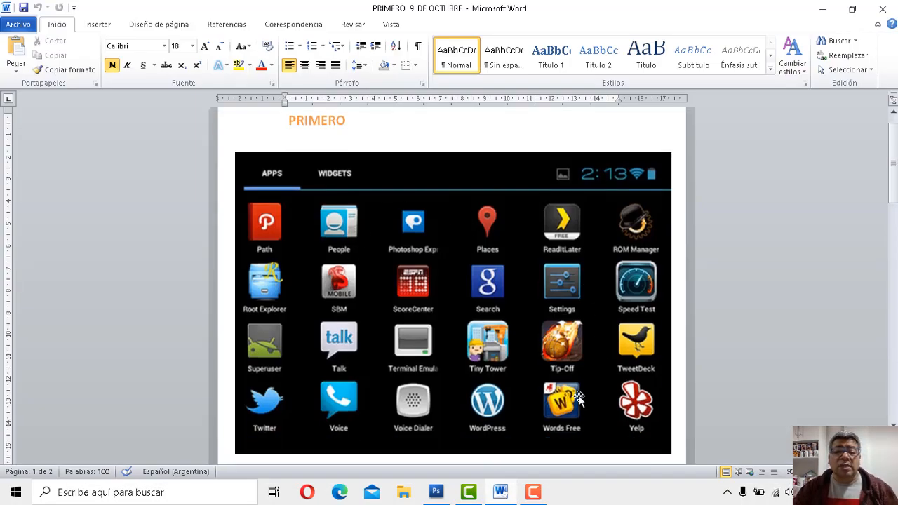
pyautogui.scroll(-3)
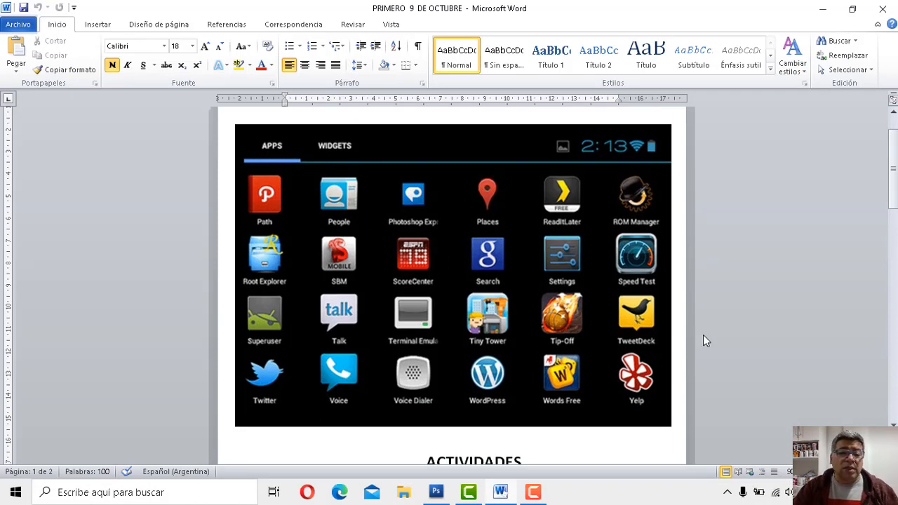
pyautogui.moveTo(448, 298)
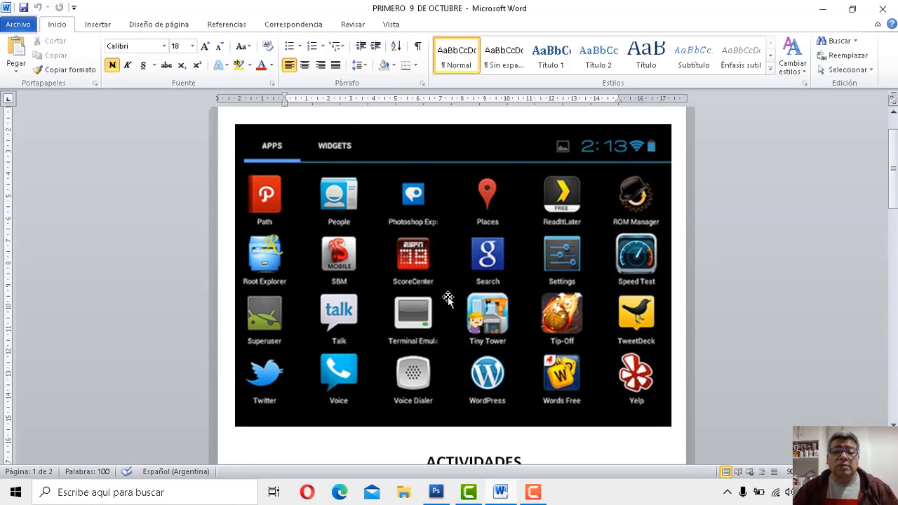
pyautogui.moveTo(582, 294)
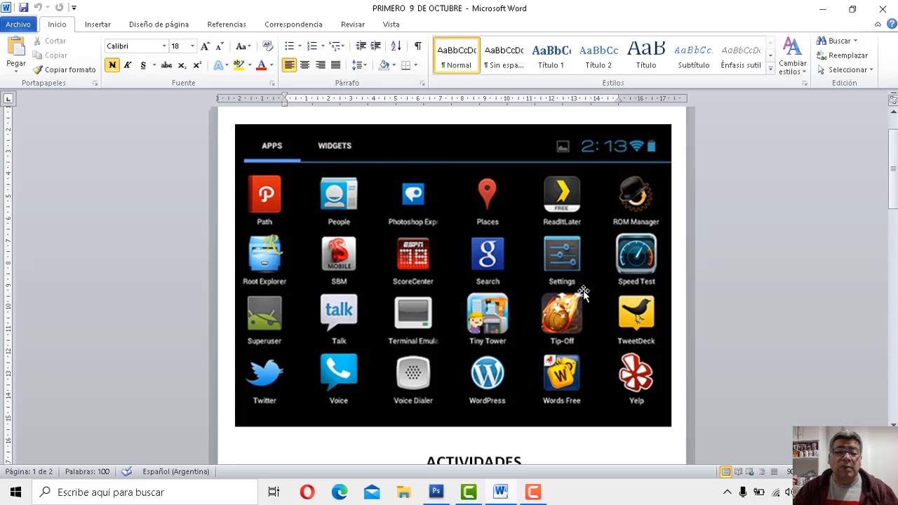
pyautogui.moveTo(238, 329)
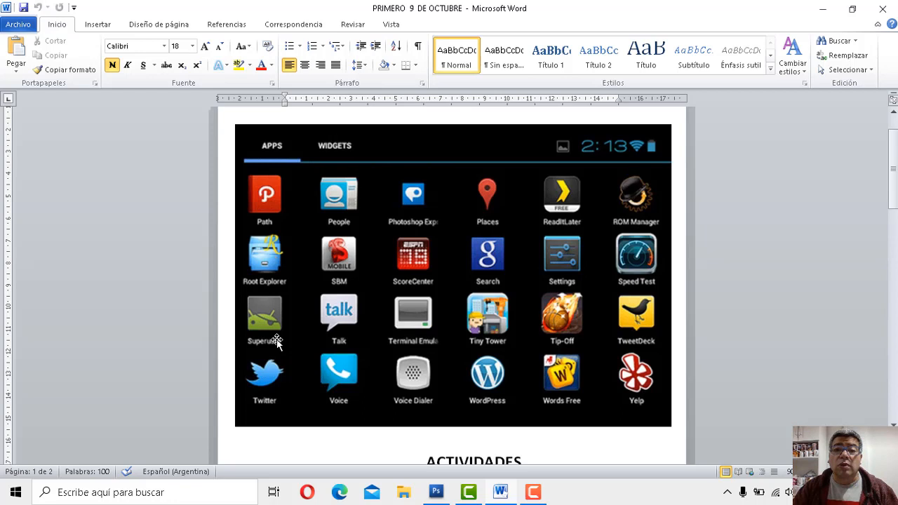
pyautogui.moveTo(264, 328)
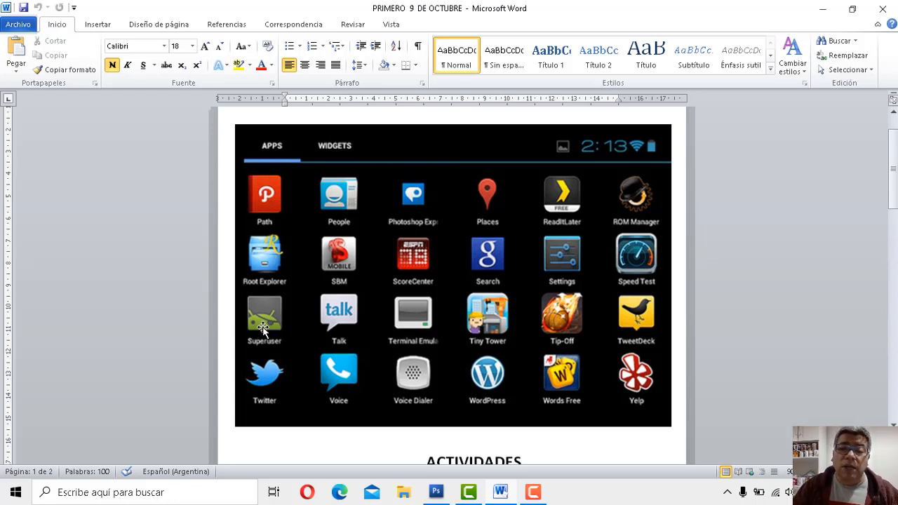
pyautogui.moveTo(792, 319)
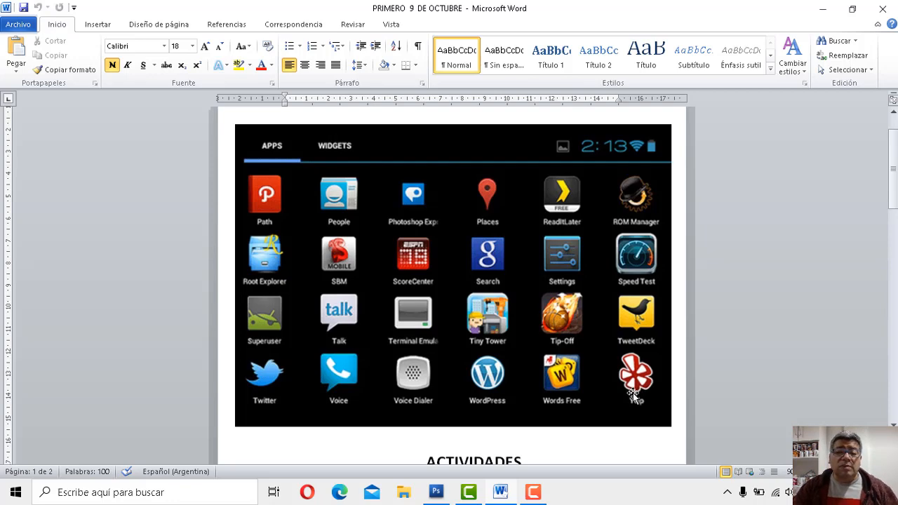
# - Scroll down to the ACTIVIDADES questions 1–4 about drawing app and Android icons
pyautogui.scroll(-3)
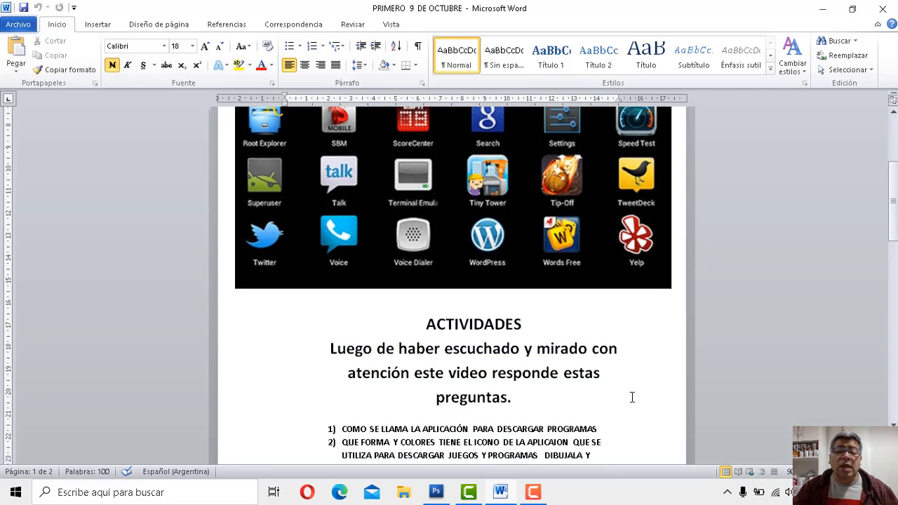
pyautogui.scroll(-3)
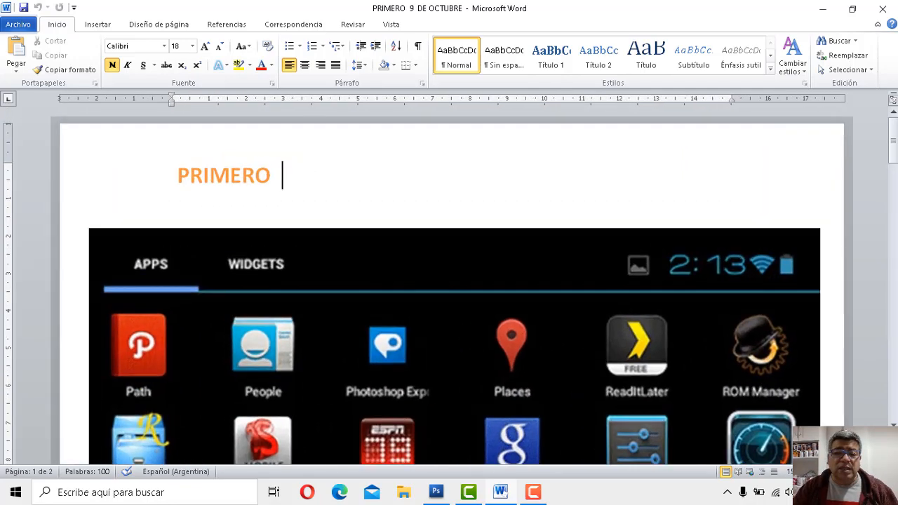
pyautogui.scroll(-3)
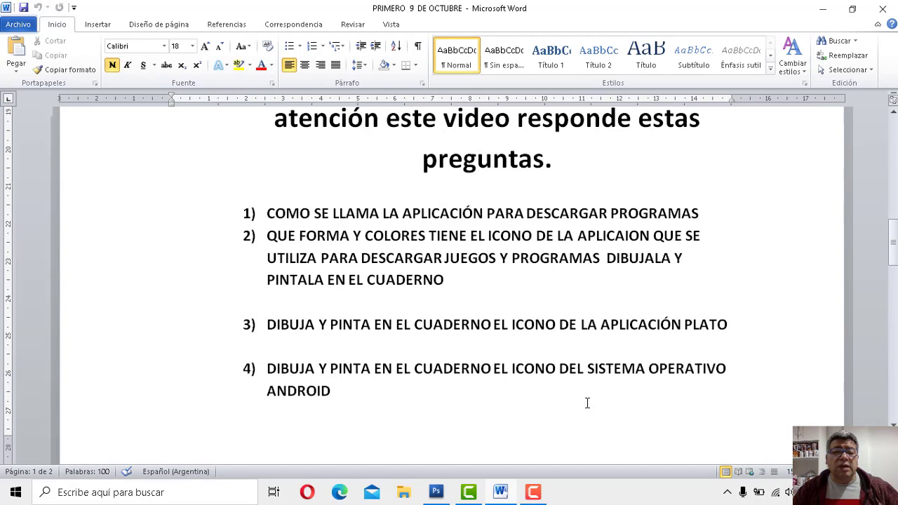
pyautogui.moveTo(507, 231)
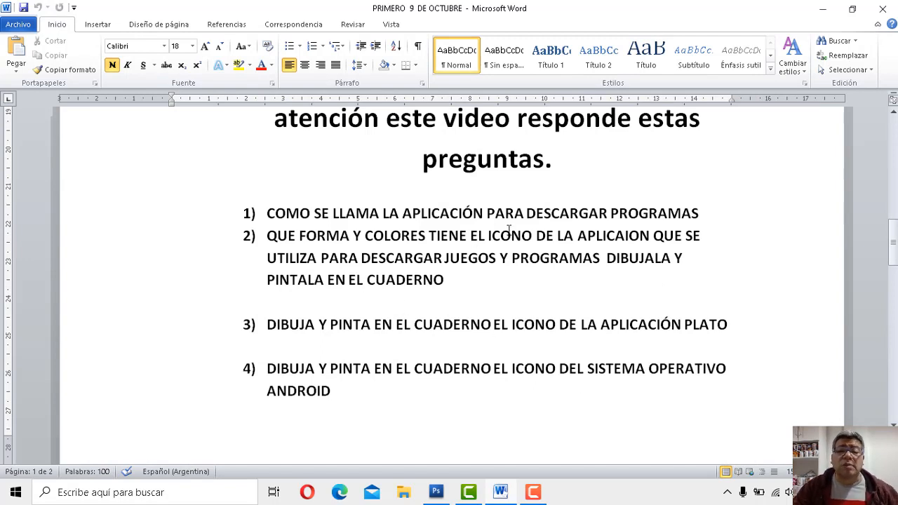
pyautogui.moveTo(598, 229)
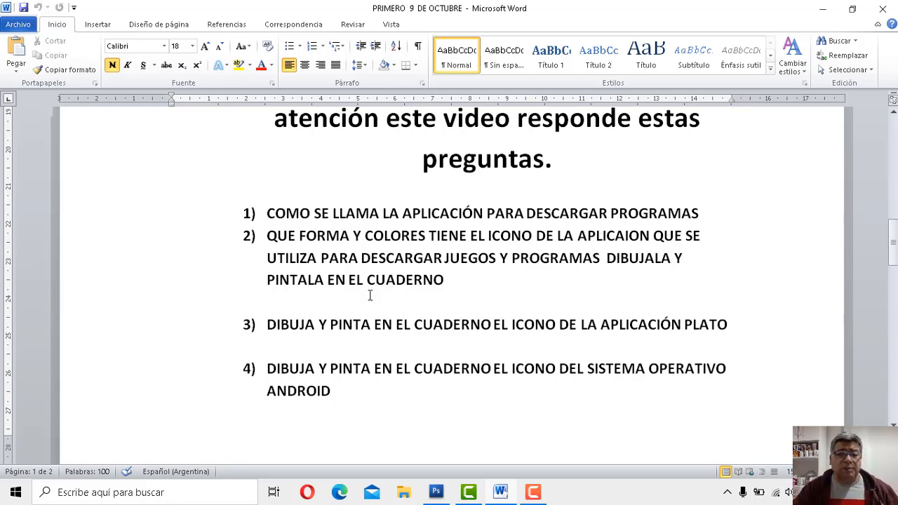
pyautogui.moveTo(365, 249)
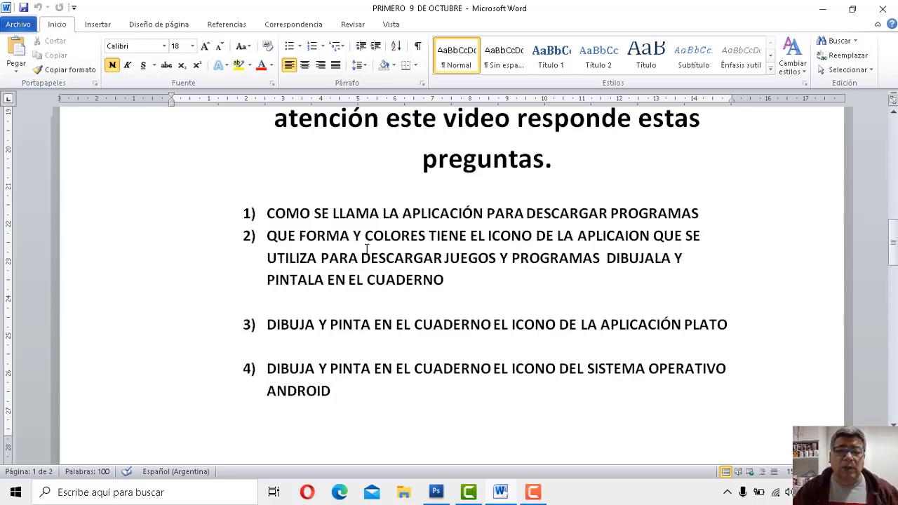
pyautogui.moveTo(402, 251)
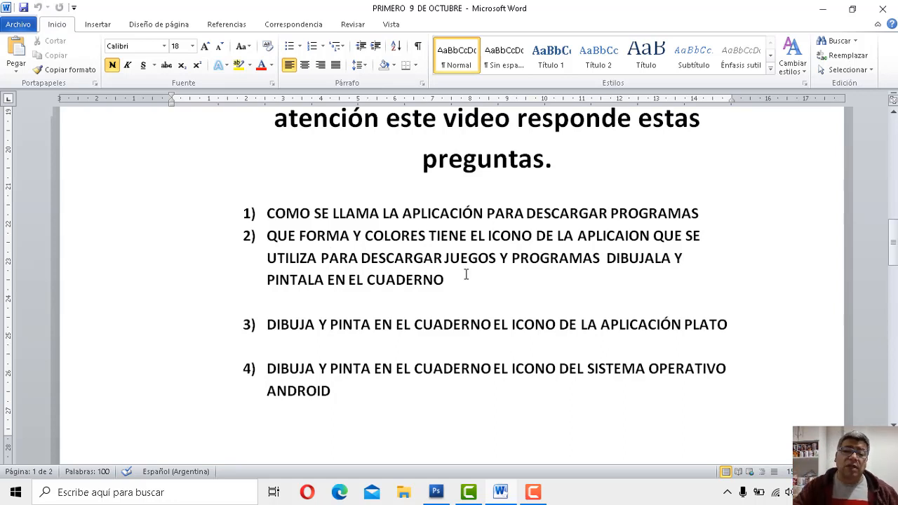
pyautogui.moveTo(504, 283)
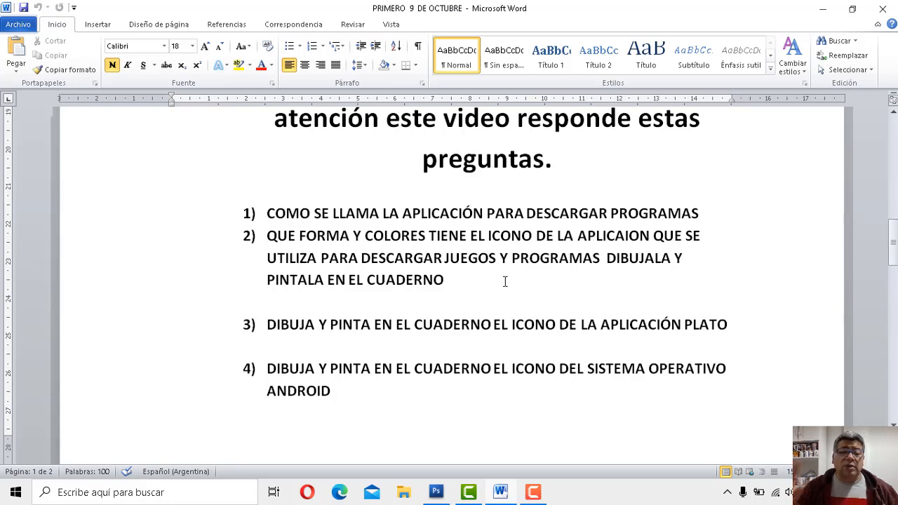
pyautogui.moveTo(528, 330)
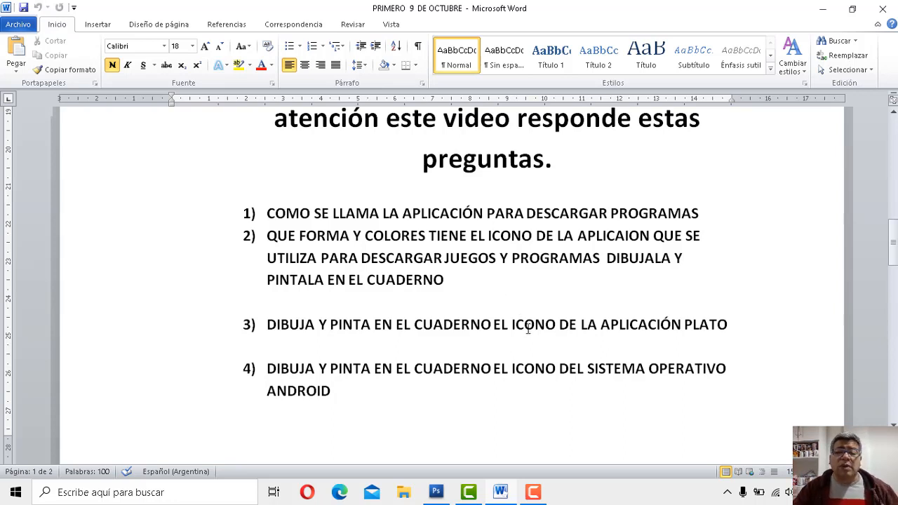
pyautogui.moveTo(670, 334)
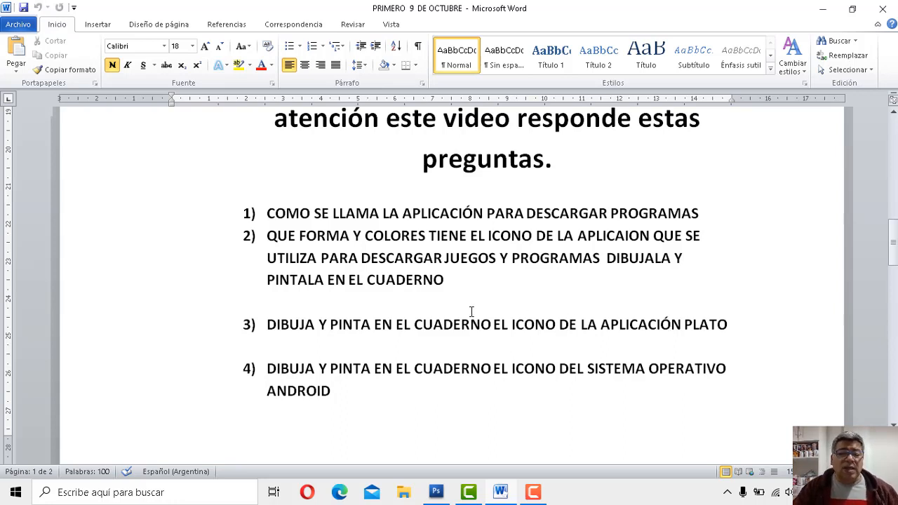
pyautogui.moveTo(307, 386)
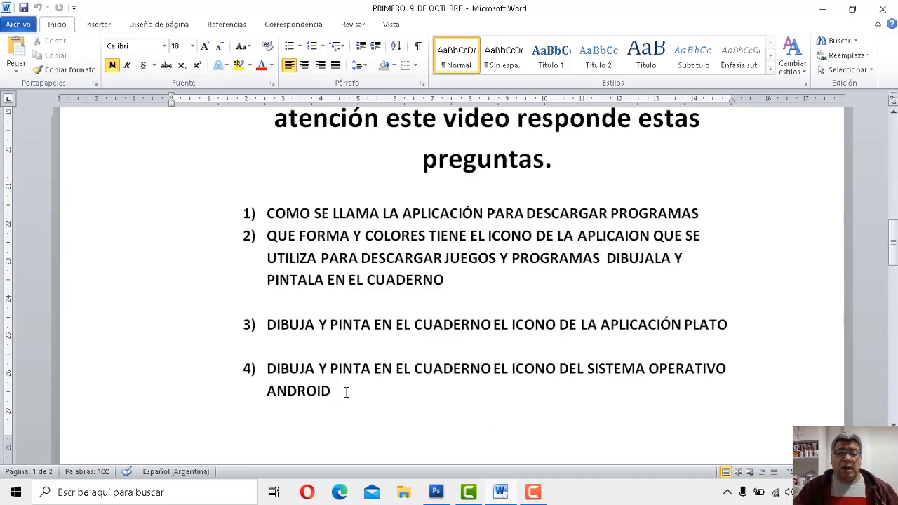
# - Scroll to page 2's item 5, showing the submission email and game link
pyautogui.scroll(-3)
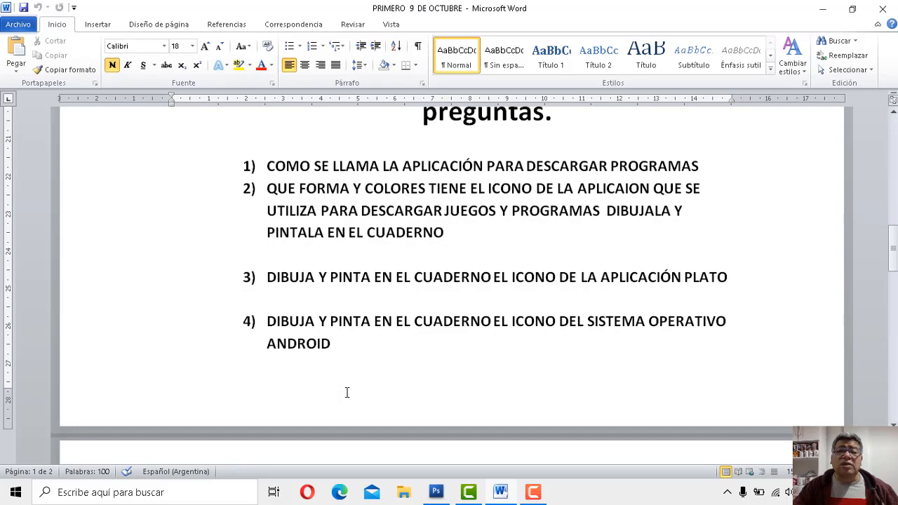
pyautogui.scroll(-3)
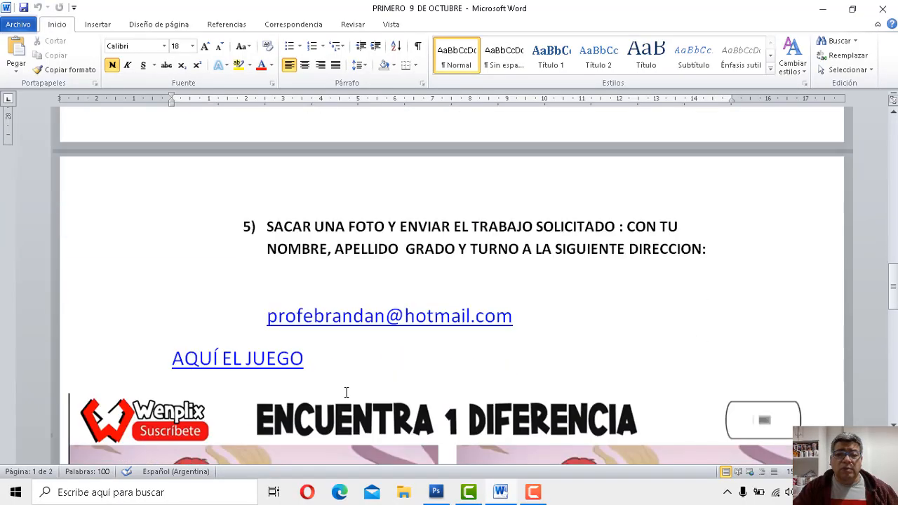
pyautogui.scroll(-3)
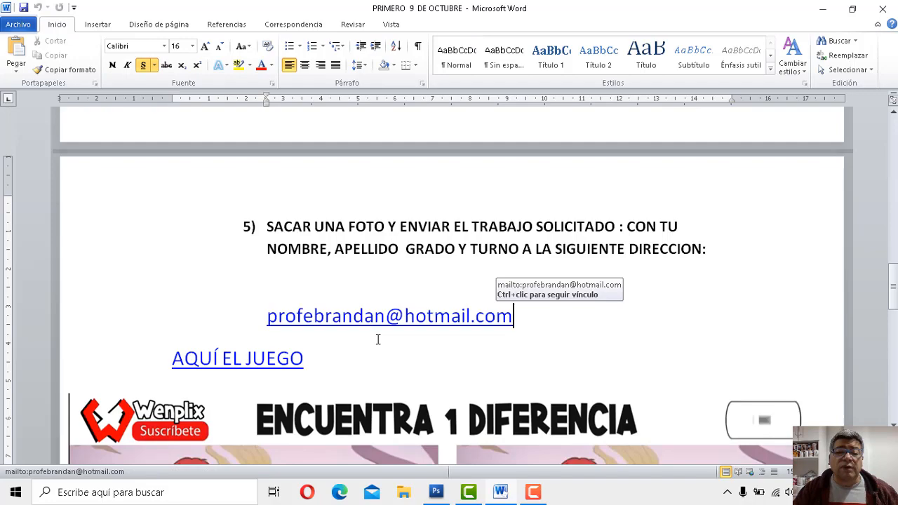
pyautogui.moveTo(383, 343)
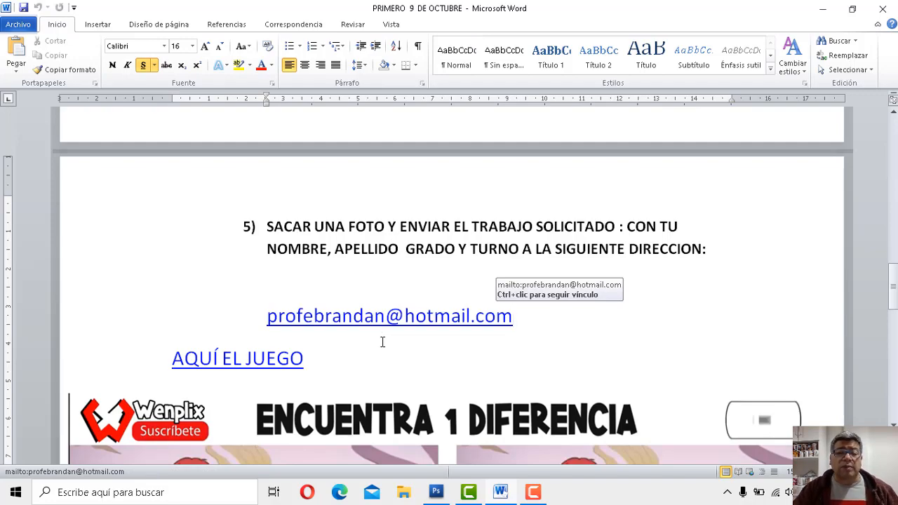
pyautogui.scroll(-3)
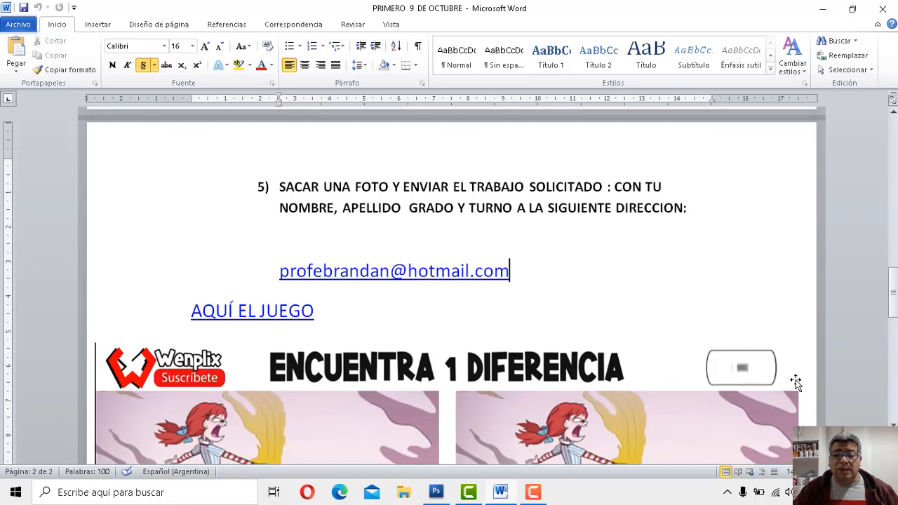
# - Scroll further until the 'Encuentra 1 diferencia' image pair fills the page
pyautogui.scroll(-3)
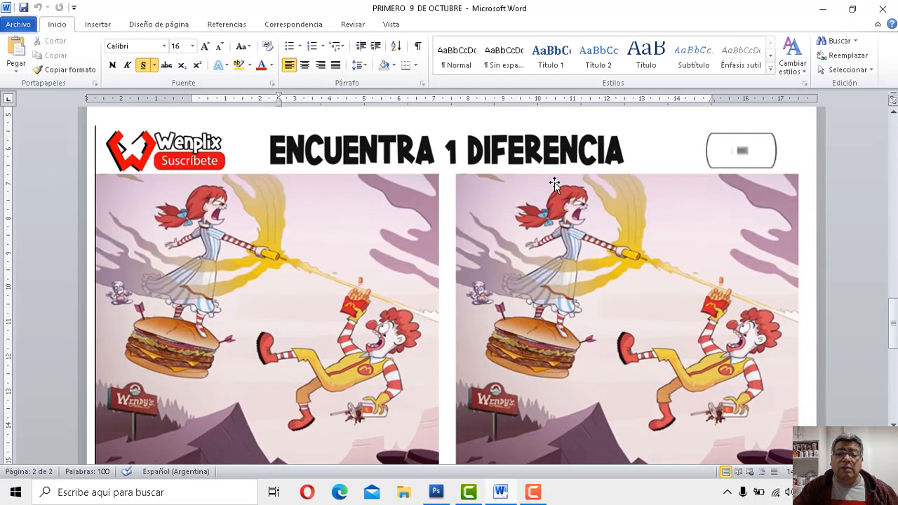
pyautogui.scroll(-3)
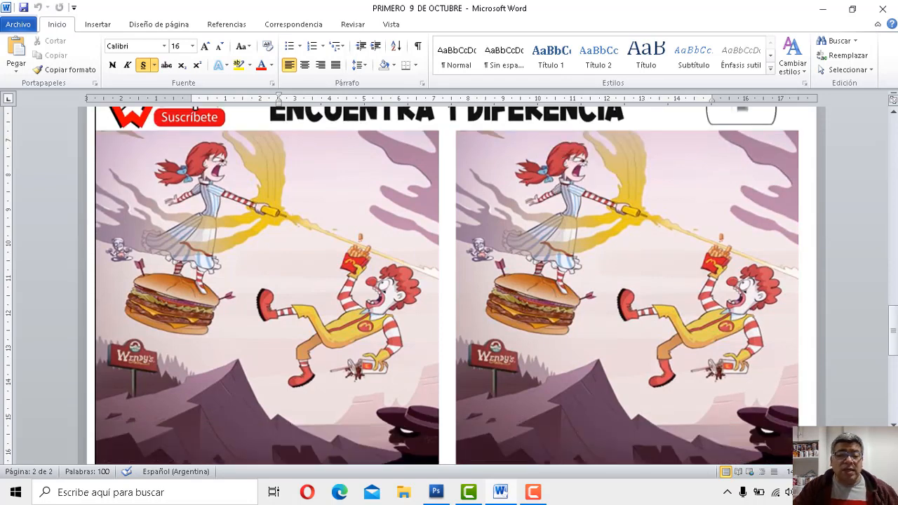